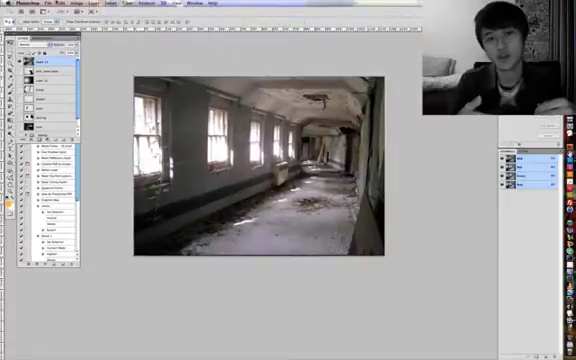
Step: Open the abandoned corridor stock photo as the base document
{"action": "left_click", "coordinate": [24, 4]}
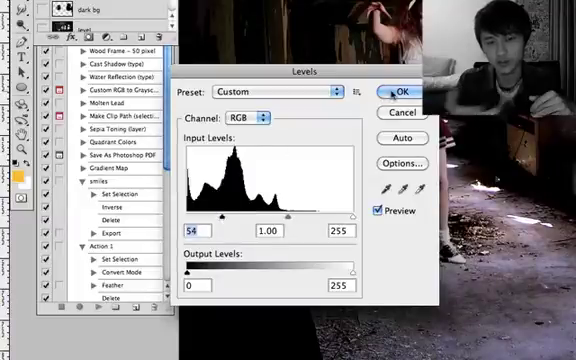
Step: Apply Levels and Hue/Saturation adjustments to darken the scene, the girl and the gun layer
{"action": "left_click", "coordinate": [408, 88]}
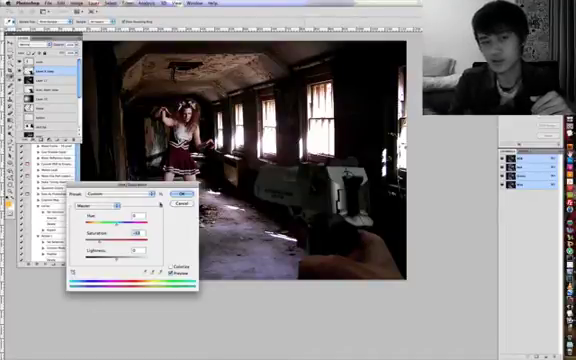
{"action": "left_click", "coordinate": [182, 192]}
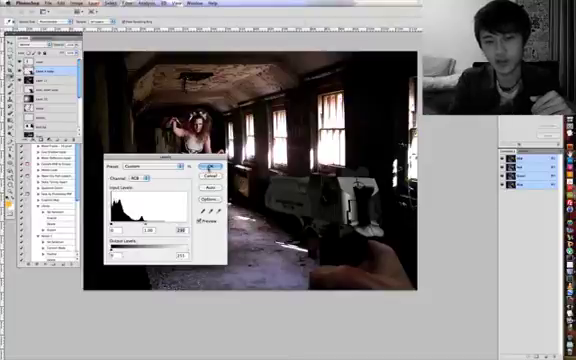
{"action": "left_click", "coordinate": [210, 164]}
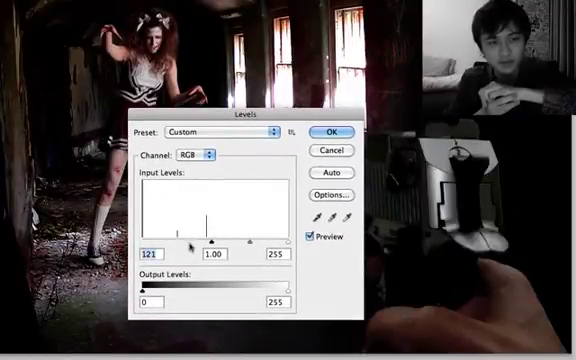
Step: Deepen the composite's shadows with a Levels black-input shift and apply it
{"action": "left_click_drag", "start_coordinate": [184, 240], "coordinate": [156, 240]}
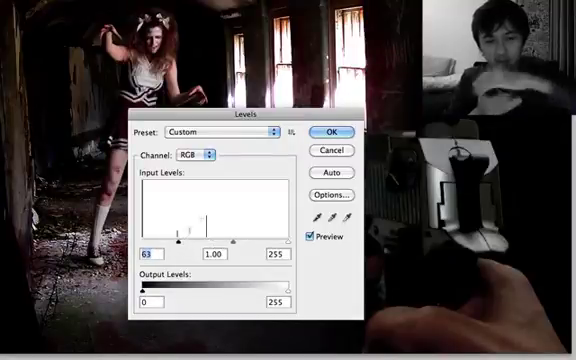
{"action": "left_click", "coordinate": [334, 132]}
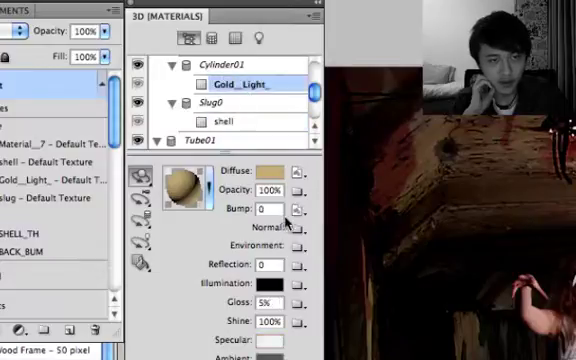
Step: Assign the Gold_Light material to the 3D bullet's Cylinder01 part
{"action": "left_click", "coordinate": [312, 212]}
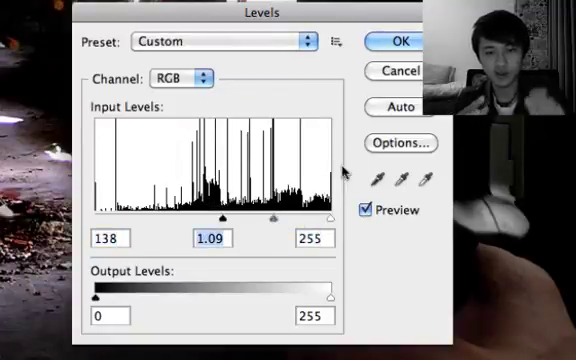
Step: Apply a Levels correction with inputs 138, 1.09, 255 to darken the image
{"action": "left_click", "coordinate": [408, 40]}
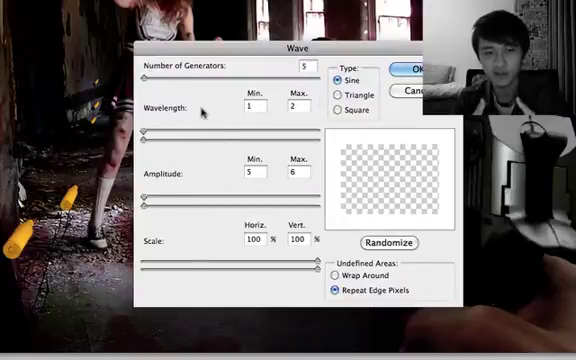
Step: Apply a sine Wave distortion with 5 generators, wavelength 1–7, amplitude 5–6
{"action": "left_click", "coordinate": [420, 66]}
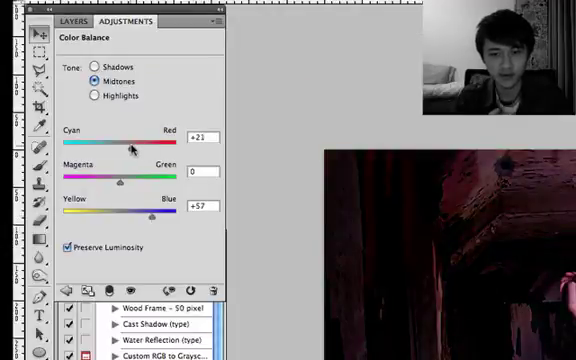
Step: Shift the Color Balance midtones toward red (+21) for the purple tint
{"action": "left_click_drag", "start_coordinate": [128, 148], "coordinate": [132, 148]}
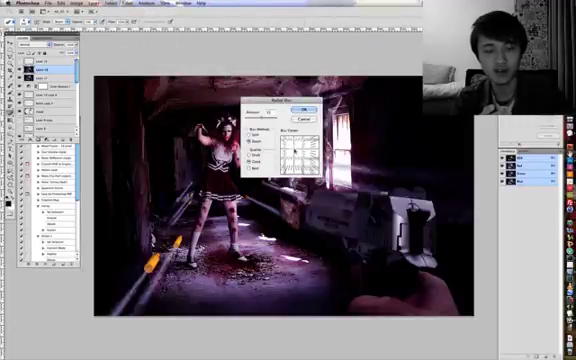
Step: Apply the final adjustment, leaving the purple-graded corridor composite with girl and gun
{"action": "left_click", "coordinate": [304, 108]}
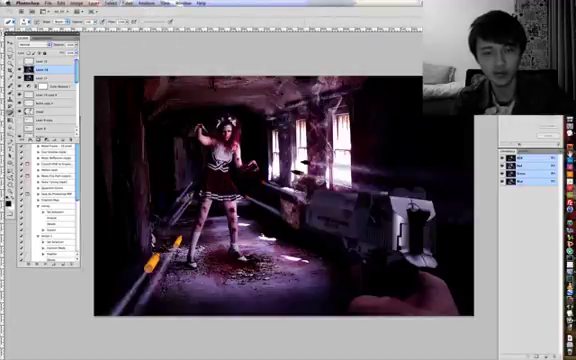